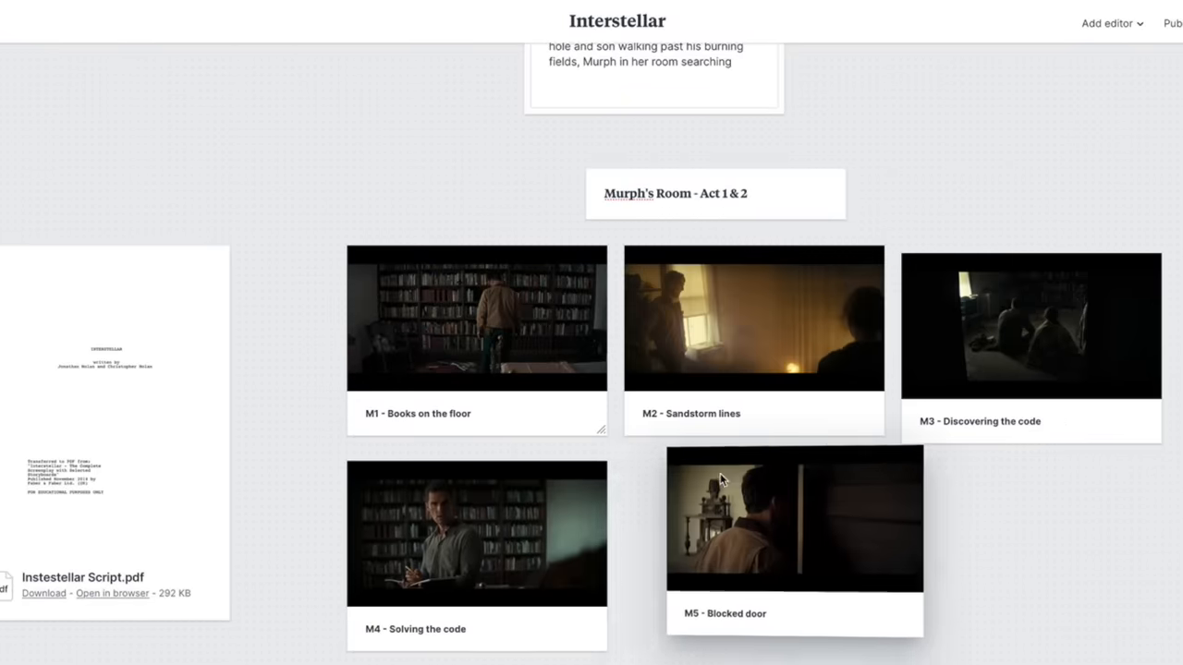
- Scroll the board down to view the Murph's Room stills M1 through M6
scroll("down", 3)
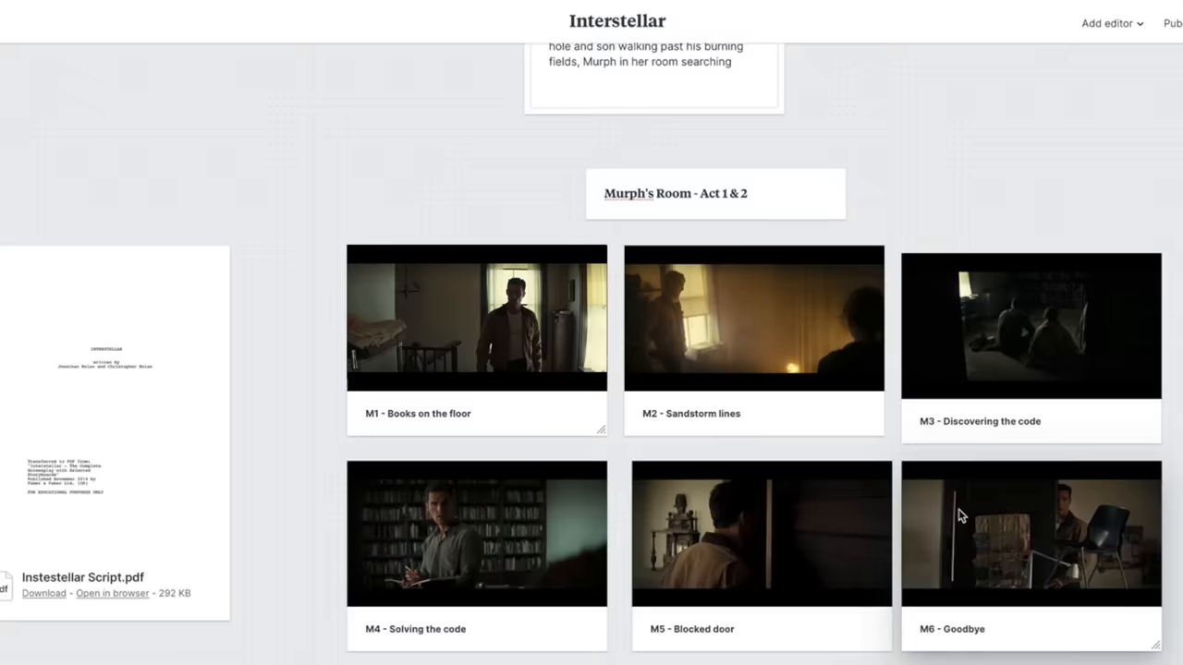
- Play the Interstellar film from the Blocked door shot at 35:46:18
left_click(476, 318)
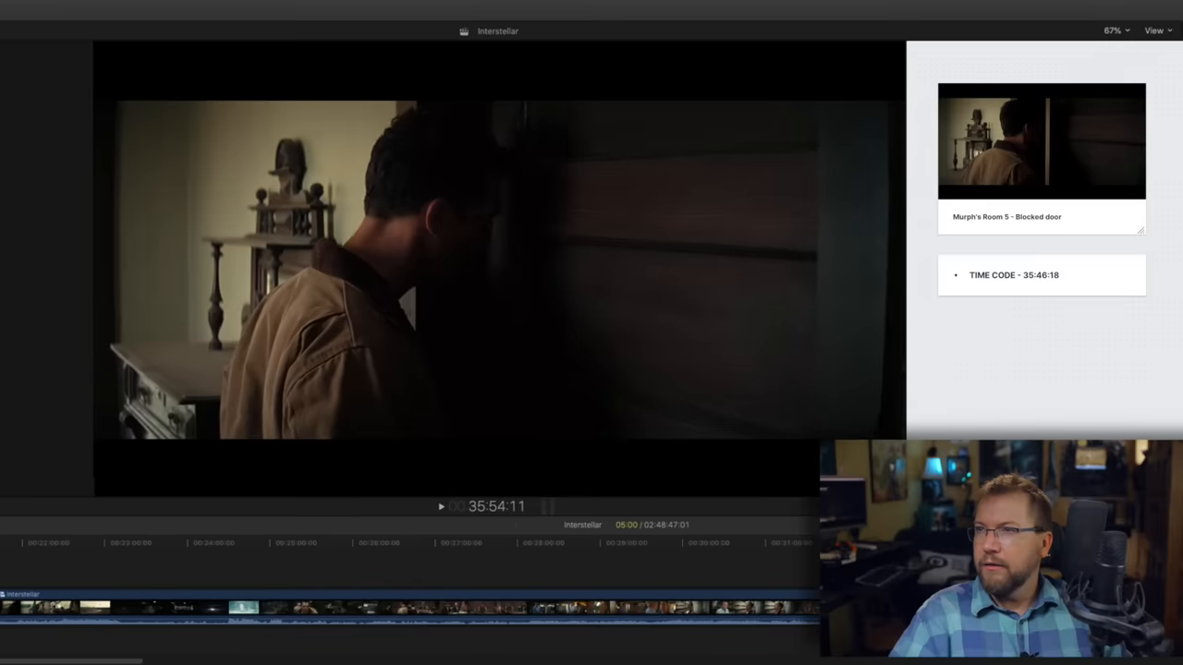
left_click(441, 506)
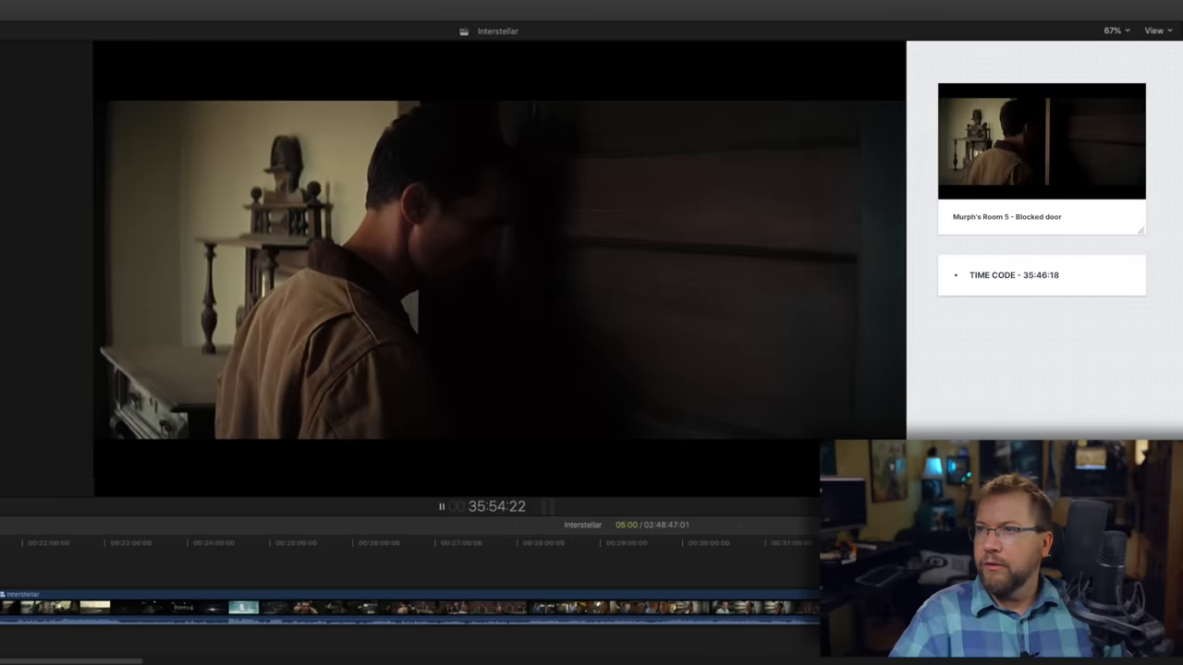